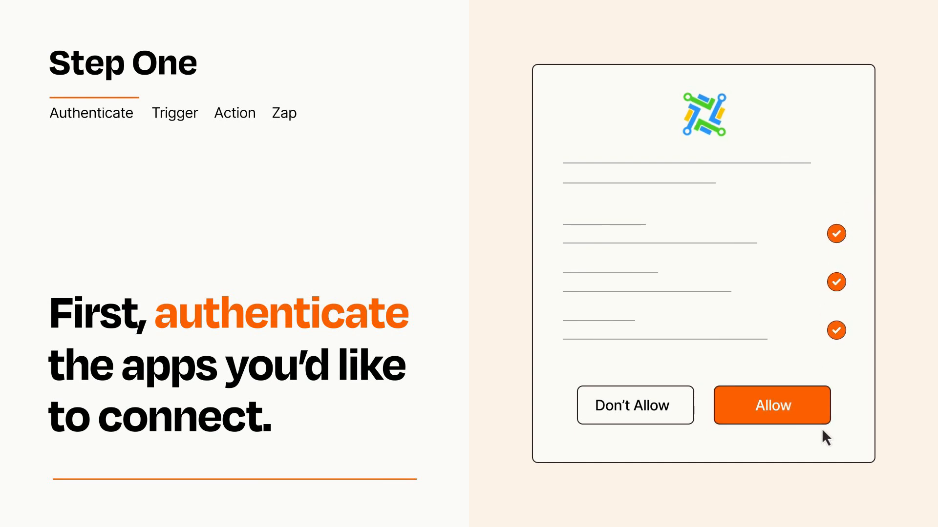
Allow the requested permissions so the app is authenticated for the Zap
{"action": "left_click", "coordinate": [771, 404]}
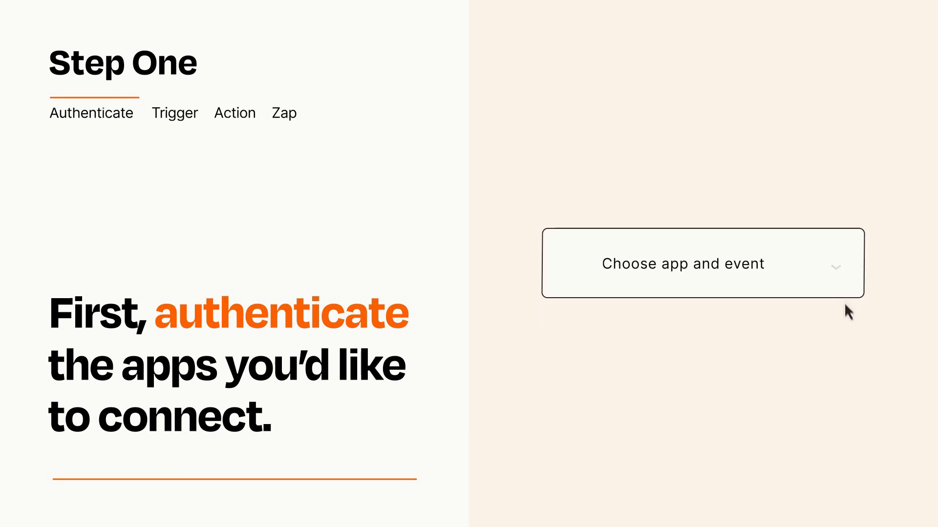
Choose New Registration as the trigger event and continue to the action step
{"action": "left_click", "coordinate": [702, 264]}
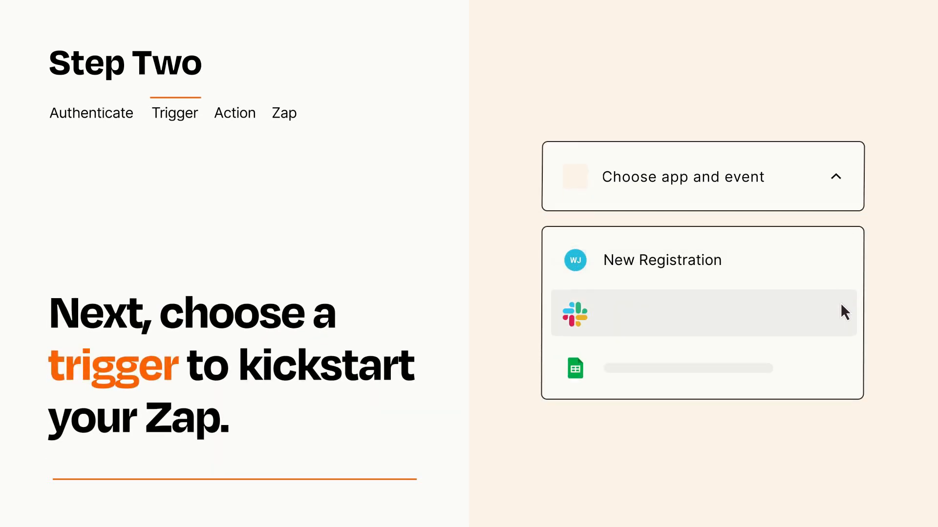
{"action": "mouse_move", "coordinate": [843, 371]}
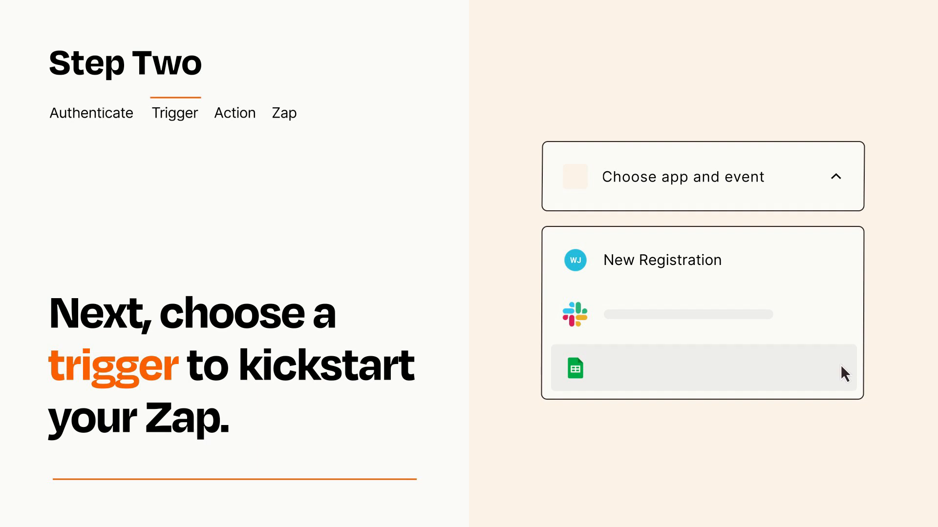
{"action": "mouse_move", "coordinate": [843, 265]}
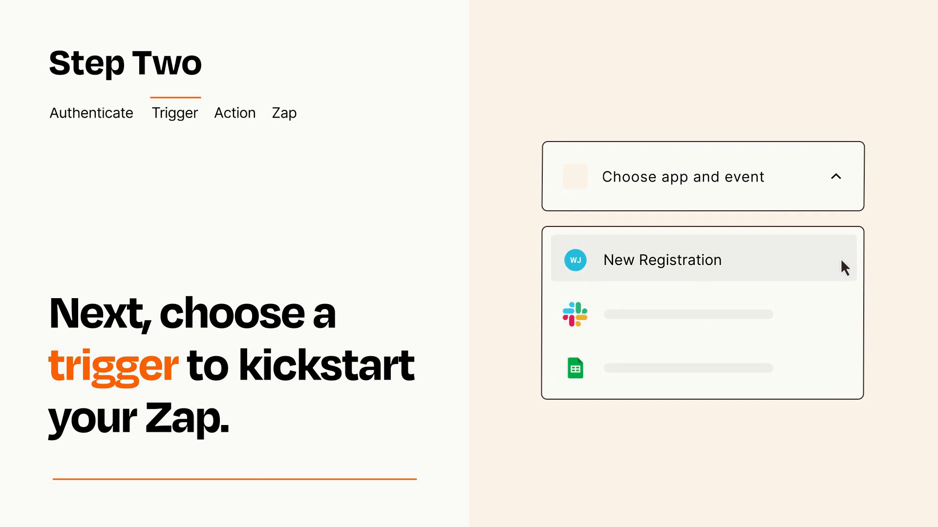
{"action": "mouse_move", "coordinate": [844, 271]}
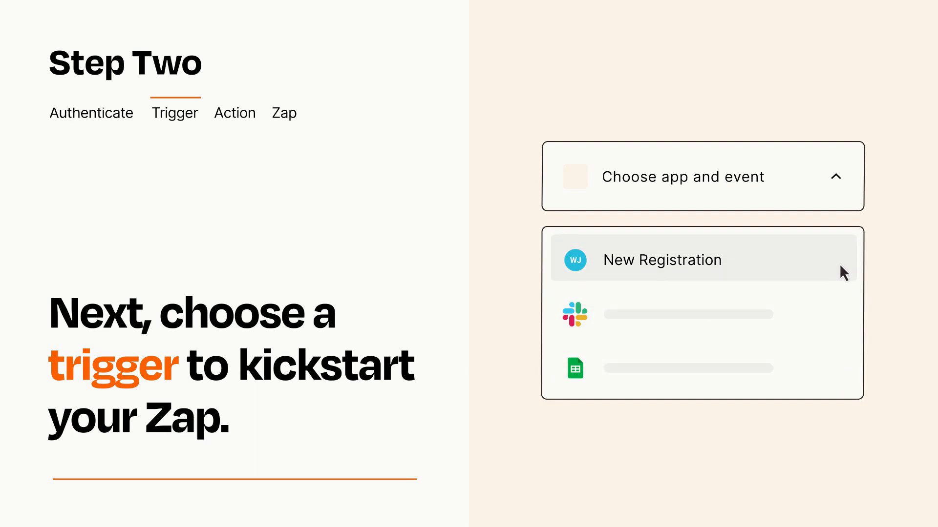
{"action": "left_click", "coordinate": [662, 260]}
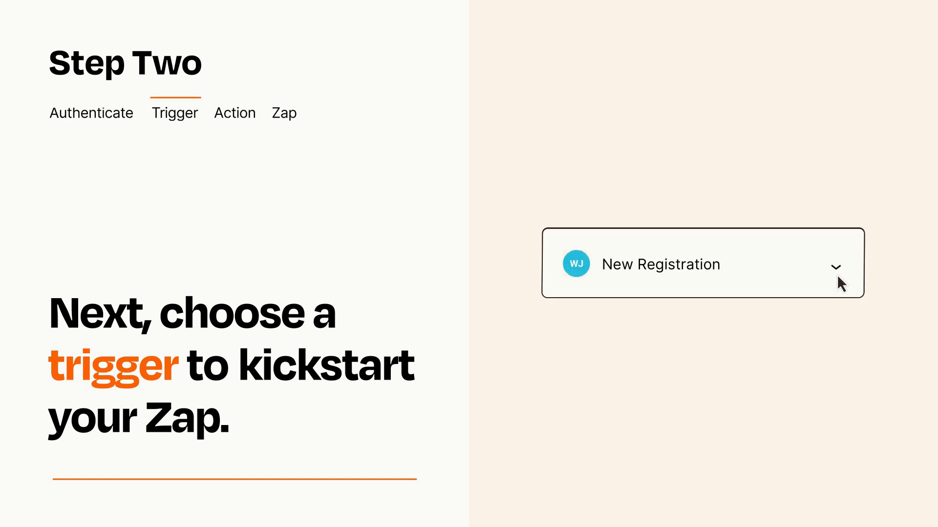
{"action": "mouse_move", "coordinate": [849, 281]}
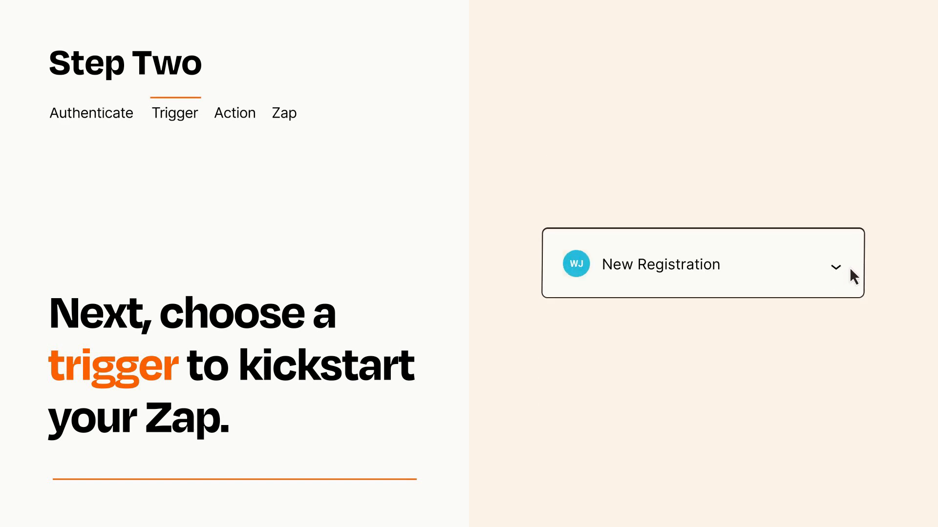
{"action": "mouse_move", "coordinate": [851, 268]}
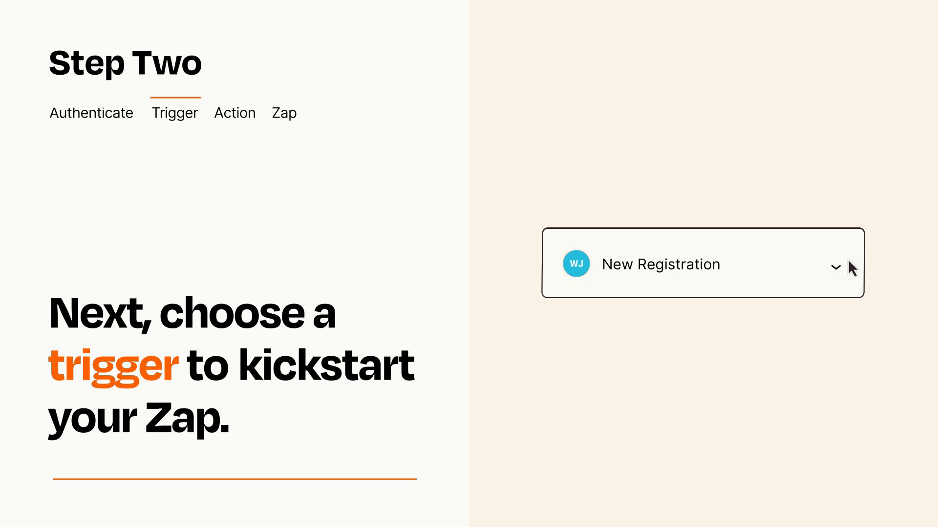
{"action": "left_click", "coordinate": [234, 113]}
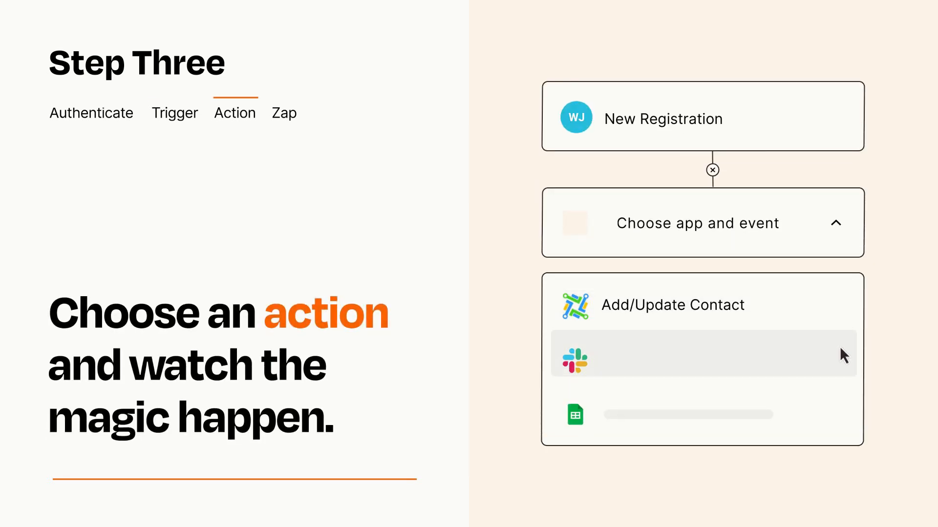
{"action": "mouse_move", "coordinate": [843, 420]}
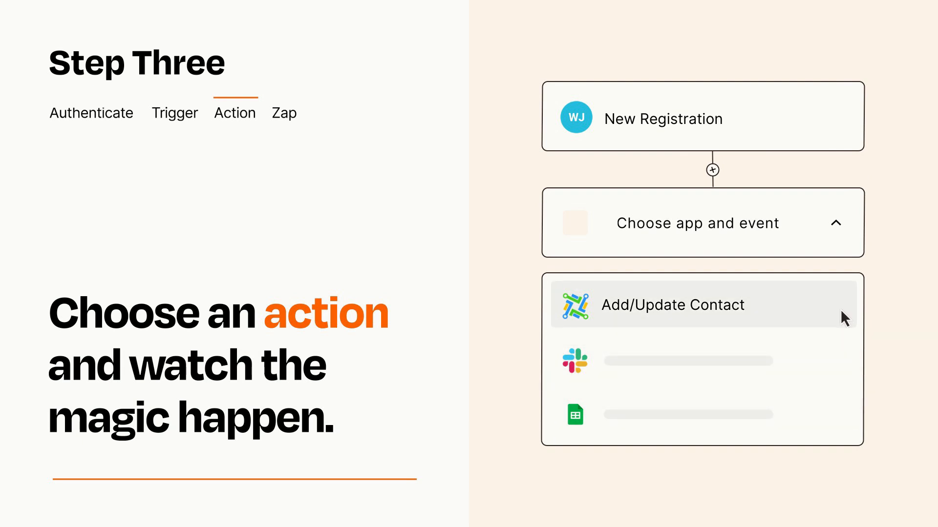
Choose Add/Update Contact as the action and finish its Item and Details setup
{"action": "left_click", "coordinate": [672, 305]}
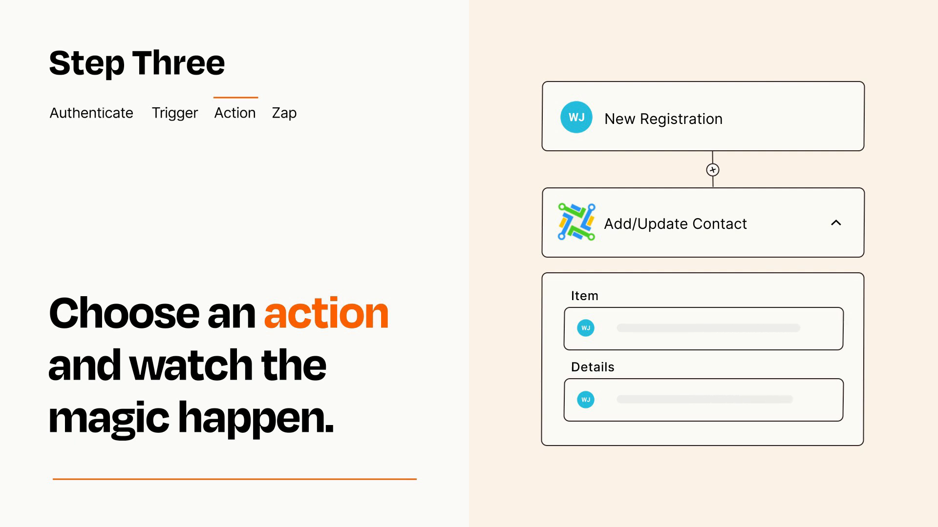
{"action": "left_click", "coordinate": [838, 223]}
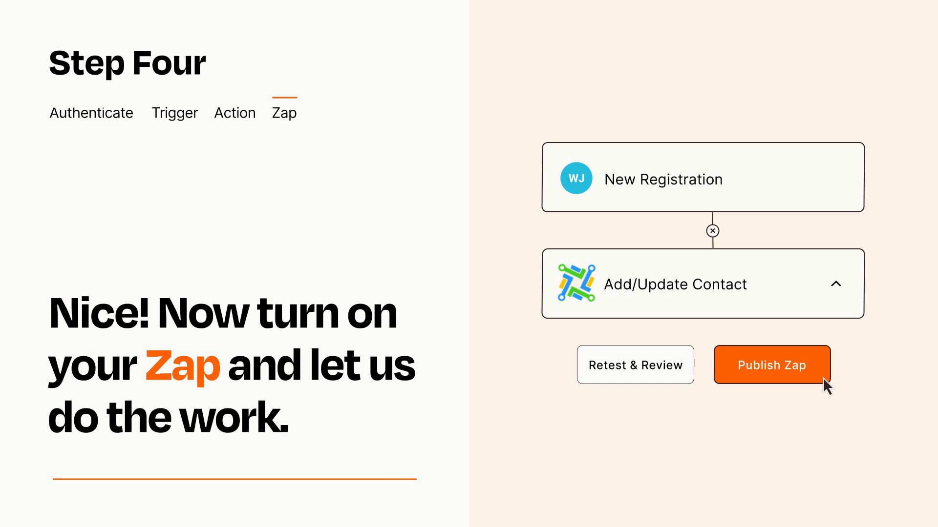
{"action": "mouse_move", "coordinate": [827, 390]}
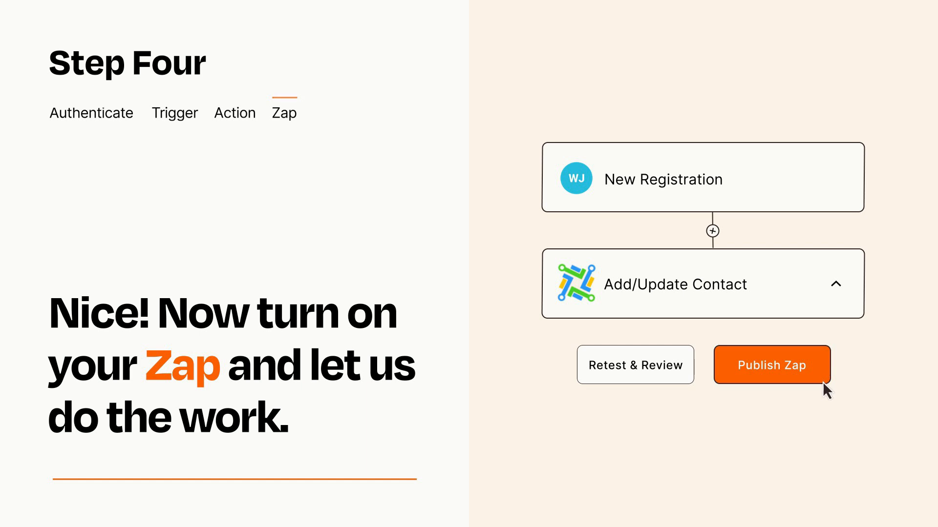
Publish the Zap so New Registration triggers Add/Update Contact
{"action": "left_click", "coordinate": [770, 364]}
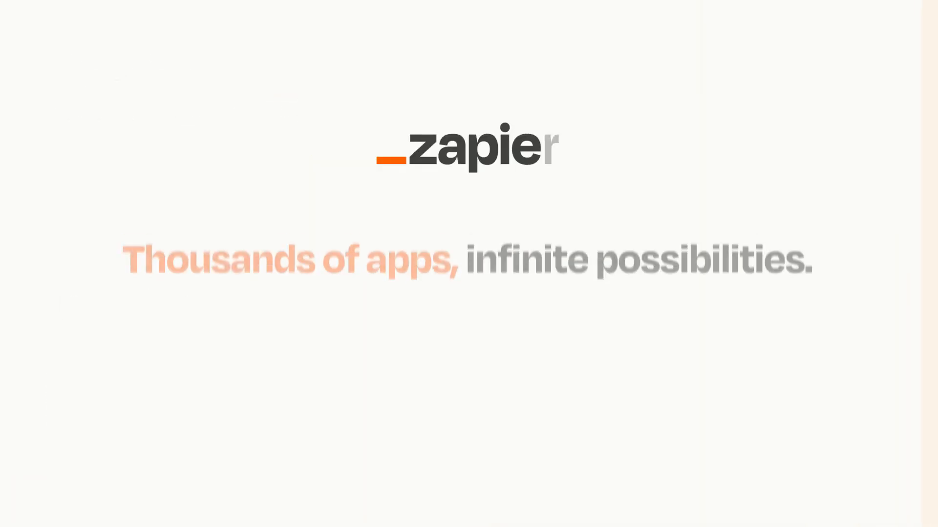